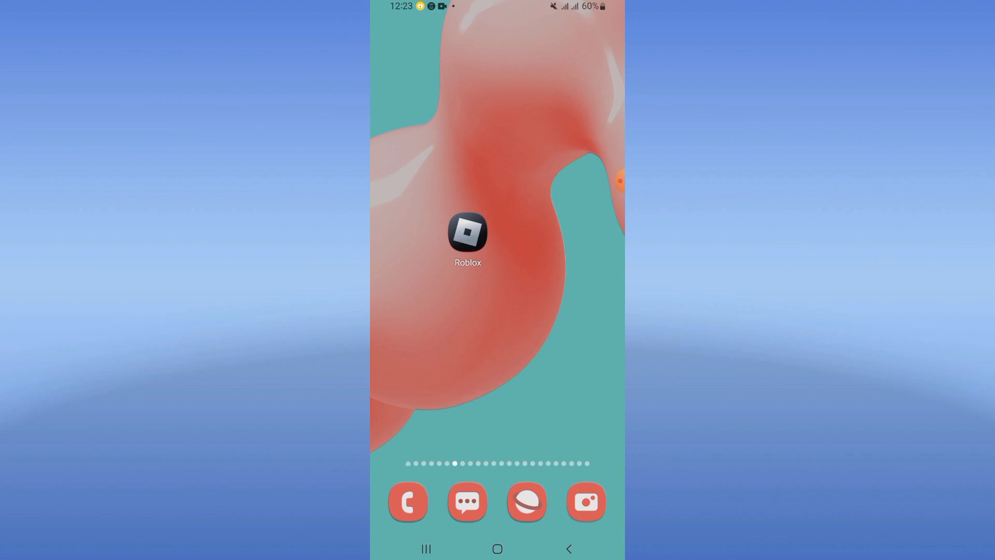
# Step: Swipe up on the home screen to reveal the app drawer
pyautogui.scroll(3)
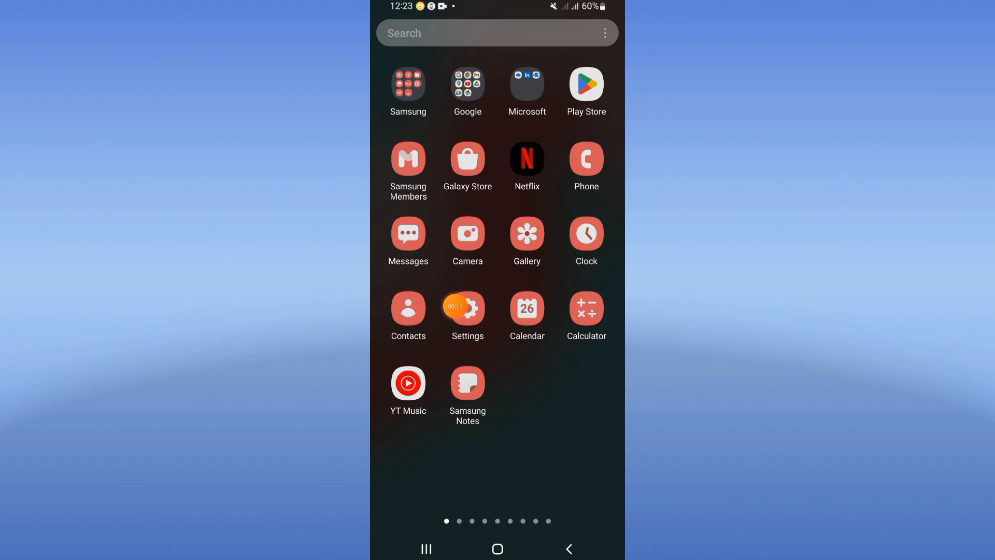
# Step: Search the Settings Apps list for 'roblo' and open Roblox's App info
pyautogui.click(465, 310)
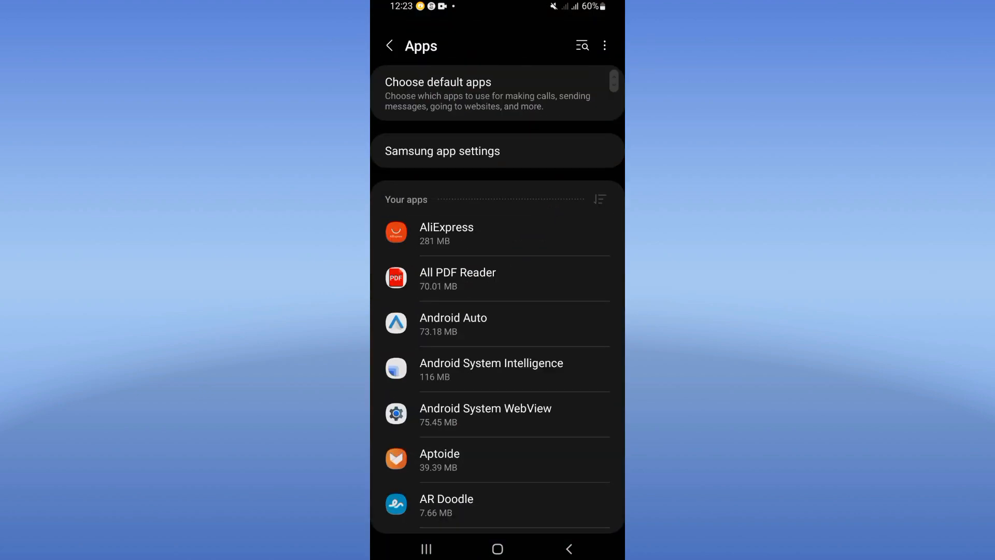
pyautogui.click(581, 44)
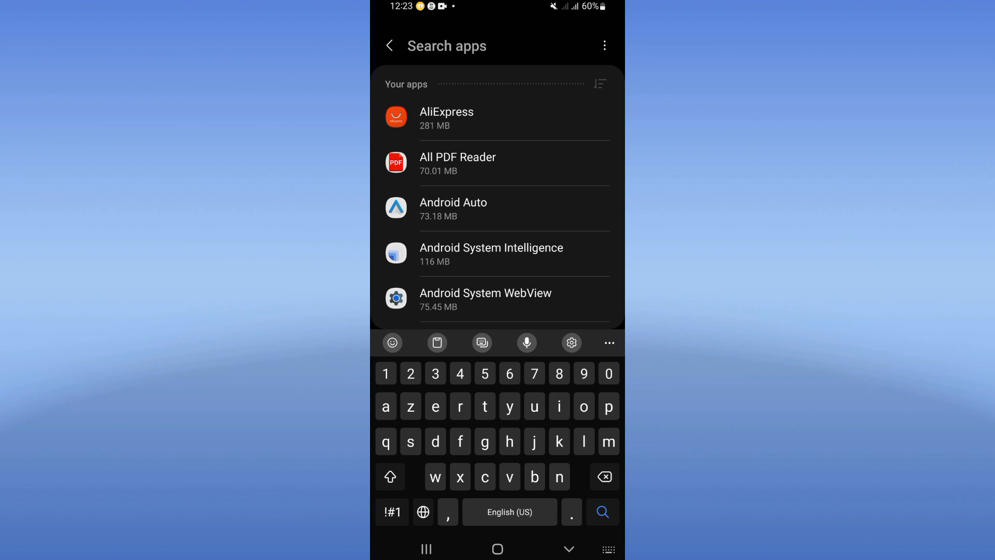
pyautogui.write('roblo')
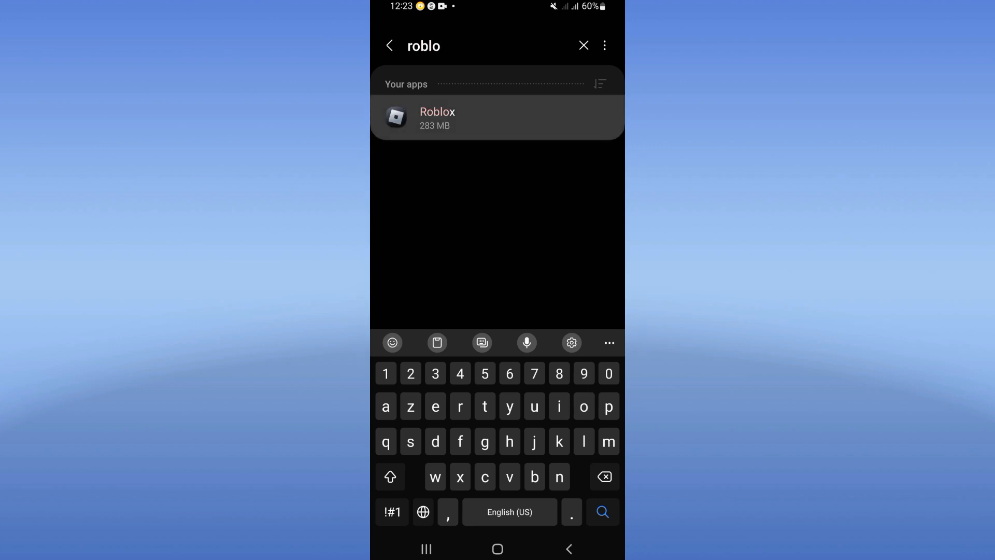
pyautogui.click(496, 118)
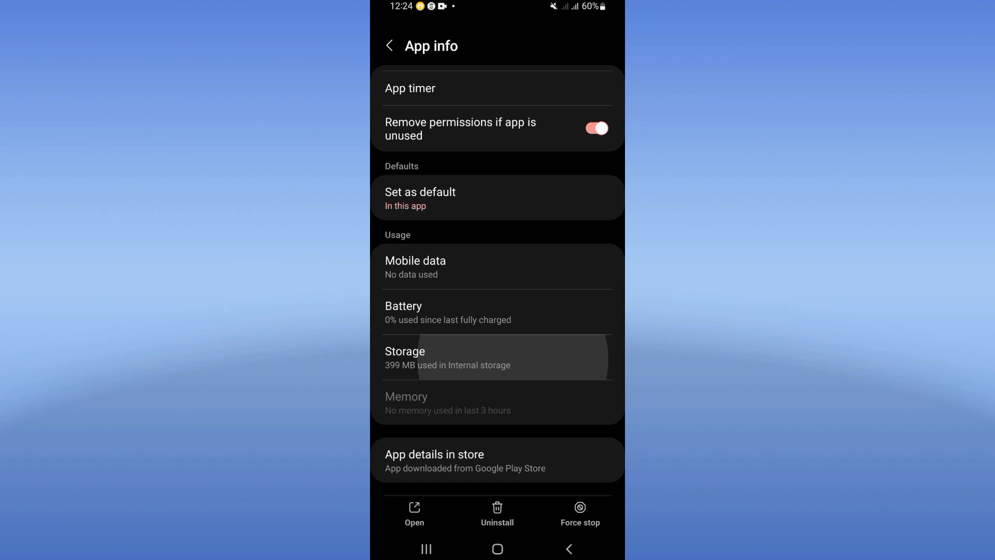
# Step: View Roblox's storage usage breakdown (399 MB internal) and return to App info
pyautogui.click(496, 357)
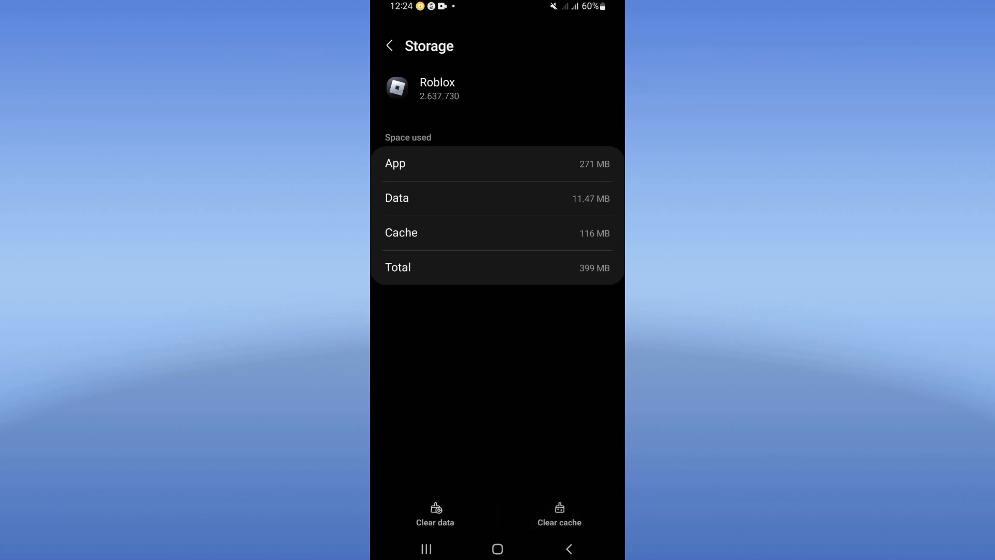
pyautogui.click(389, 44)
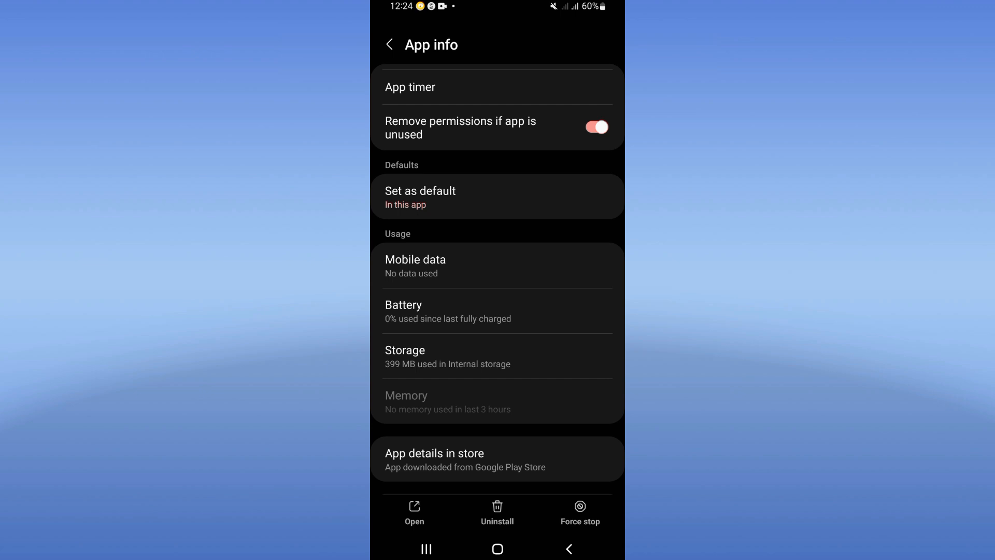
# Step: Force-stop Roblox, confirm with OK, and return Home to the app drawer
pyautogui.click(579, 512)
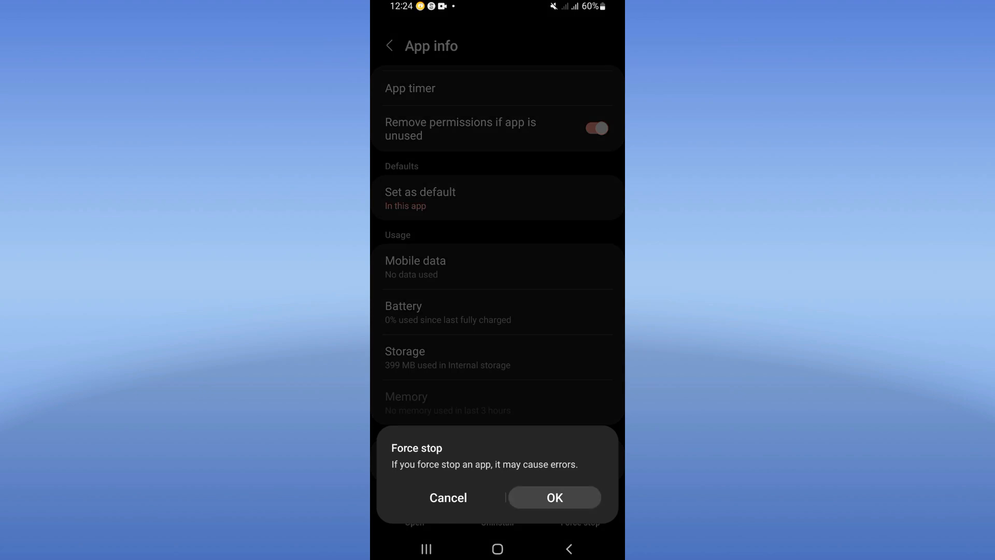
pyautogui.click(448, 497)
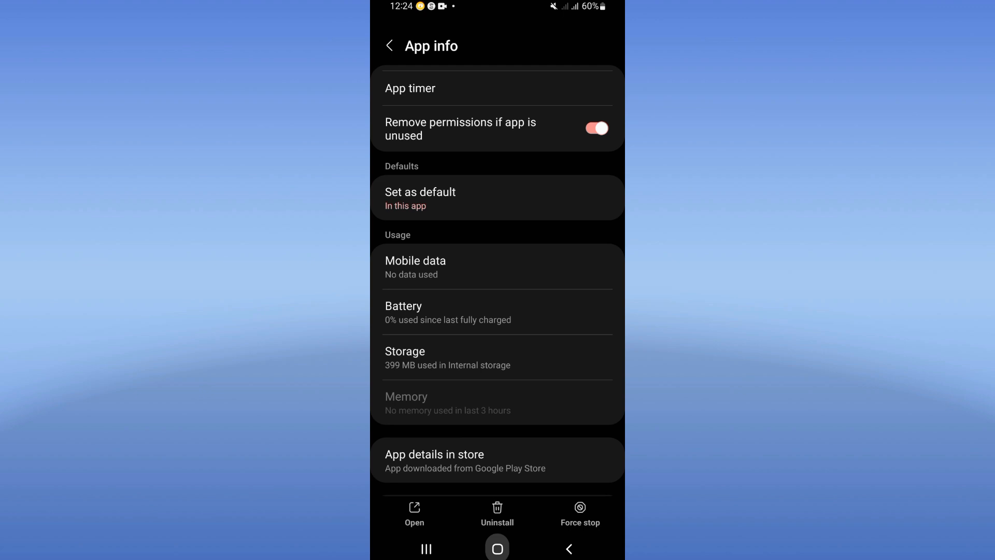
pyautogui.click(496, 549)
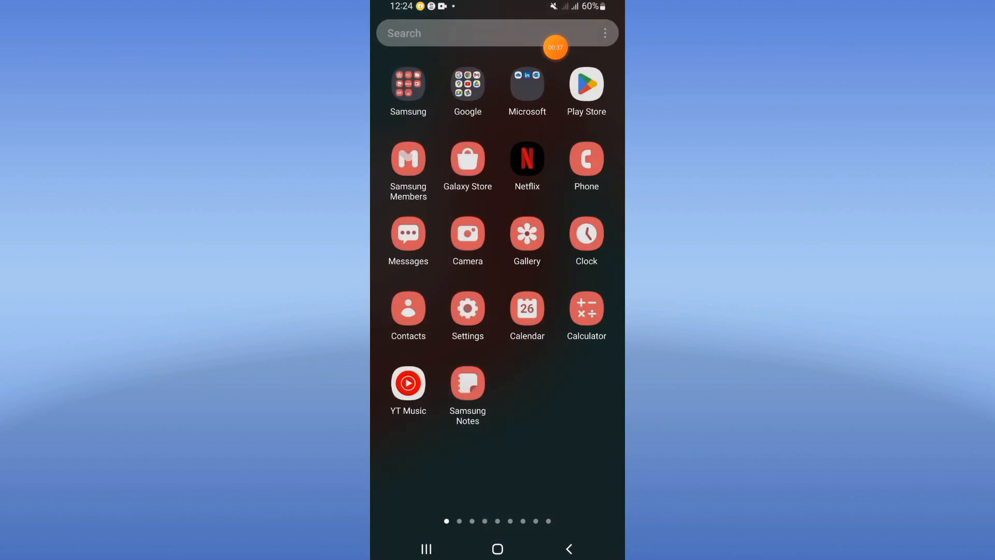